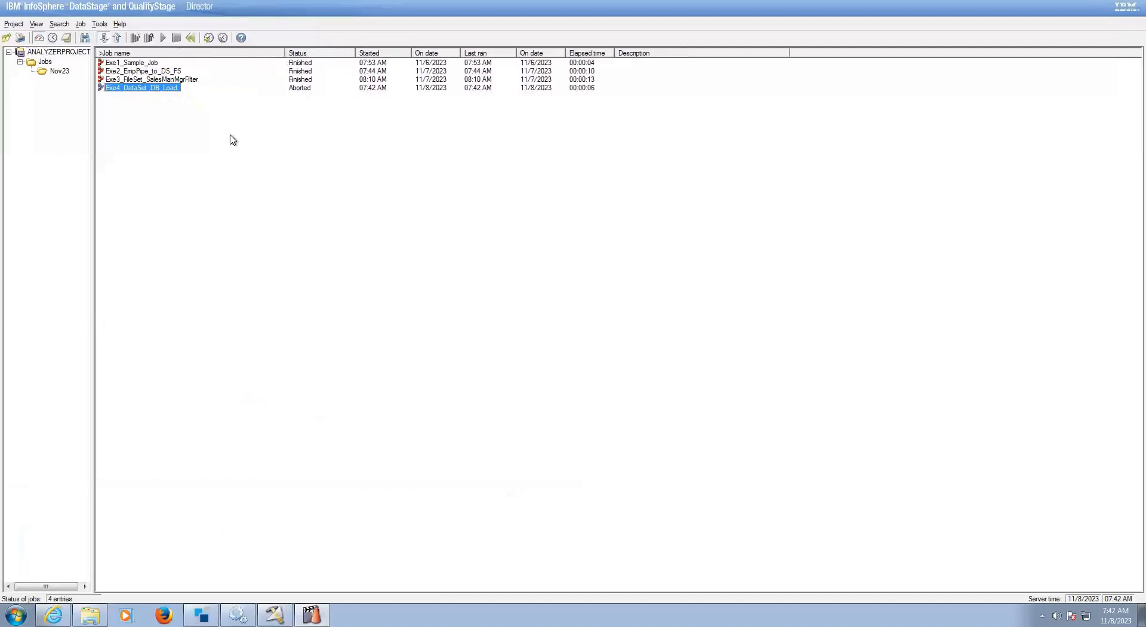
pyautogui.moveTo(169, 102)
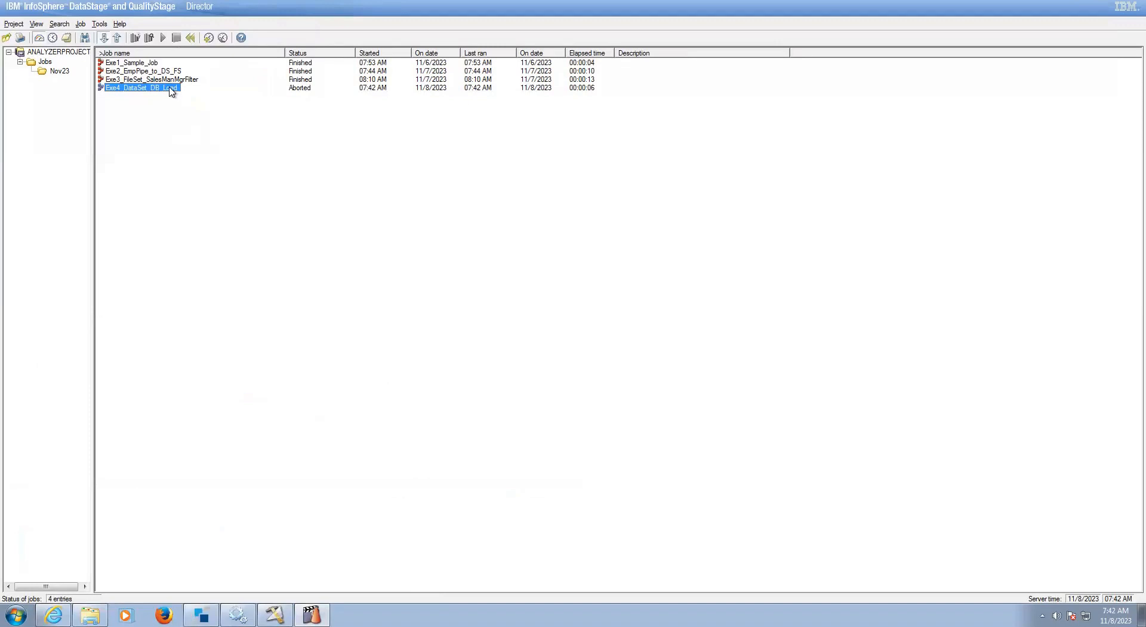
# - Open the log of the aborted Exe4_DataSet_DB_Load job from its context menu
pyautogui.rightClick(171, 91)
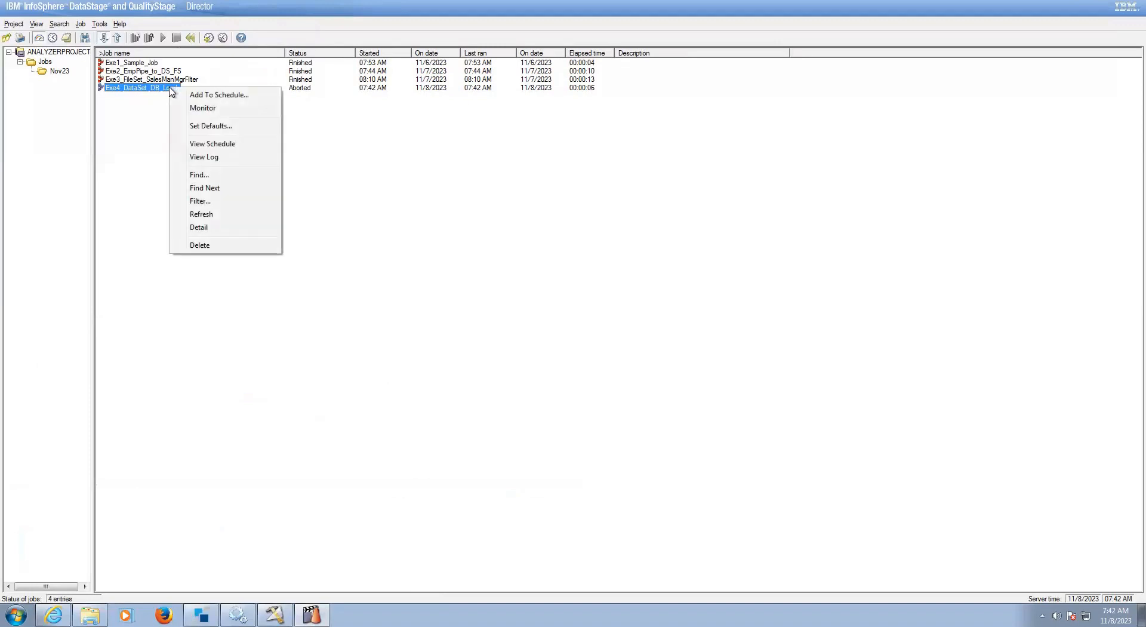
pyautogui.moveTo(214, 161)
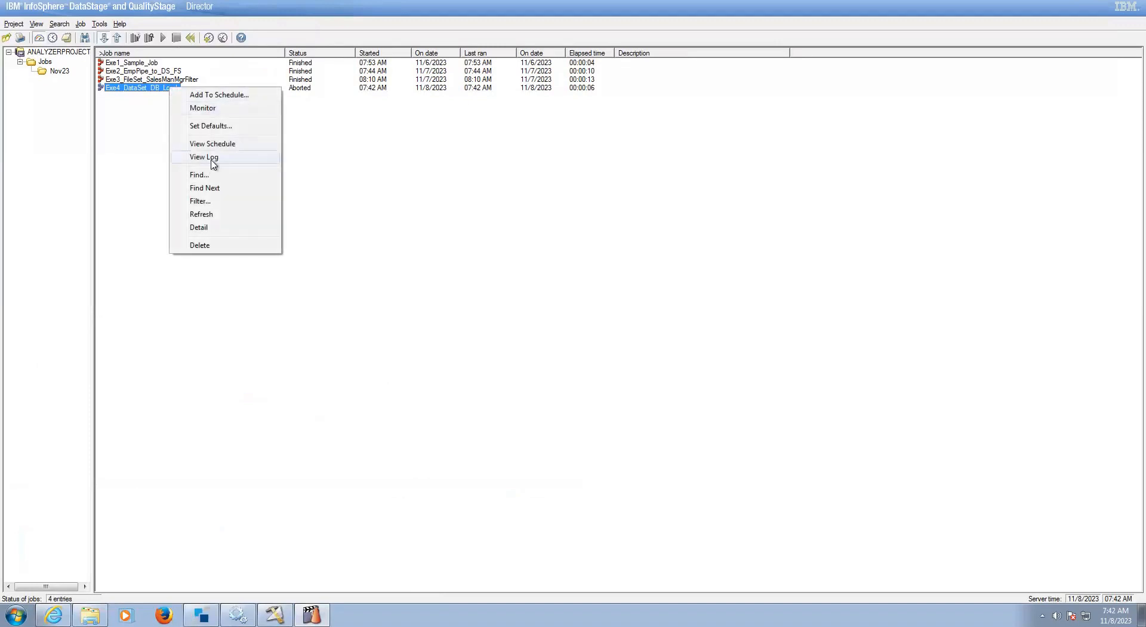
pyautogui.click(203, 156)
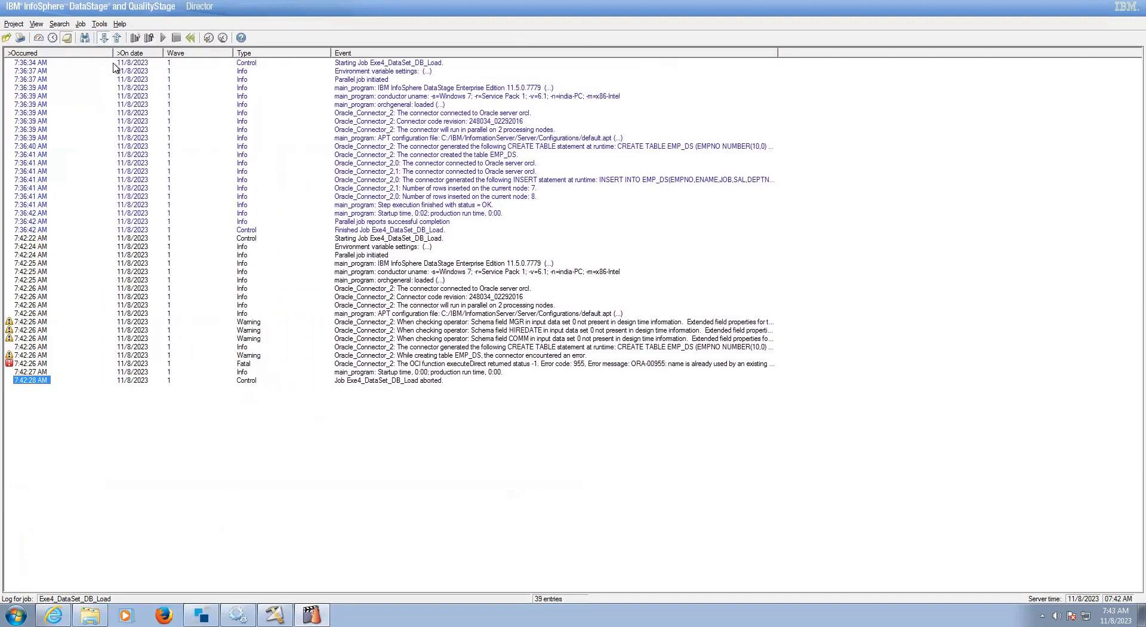
pyautogui.moveTo(179, 160)
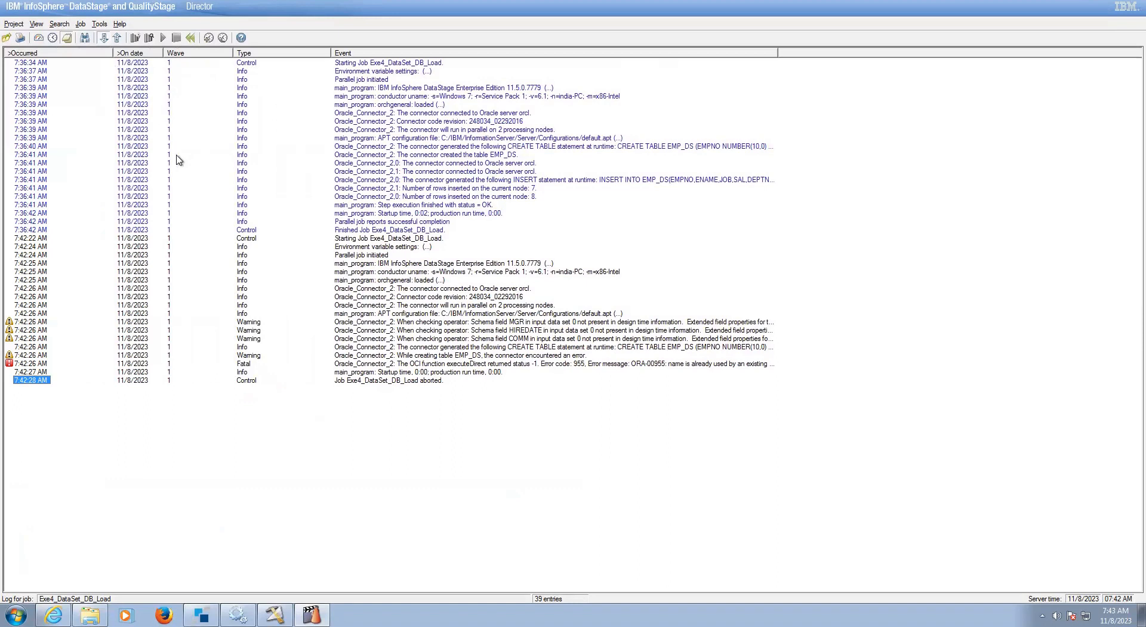
pyautogui.moveTo(78, 81)
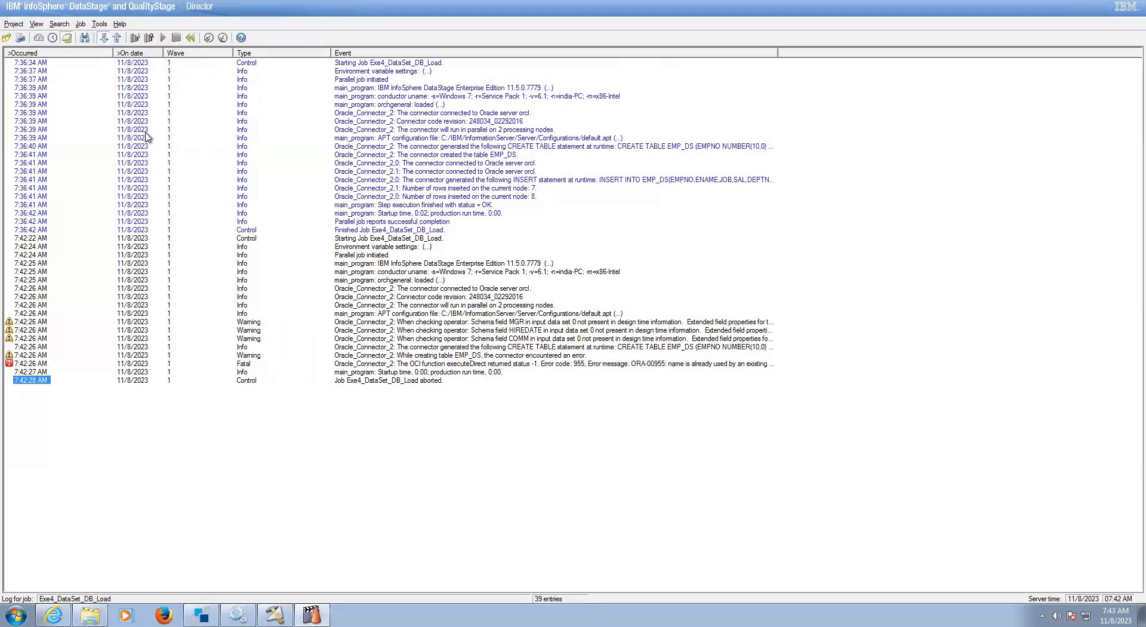
pyautogui.moveTo(128, 275)
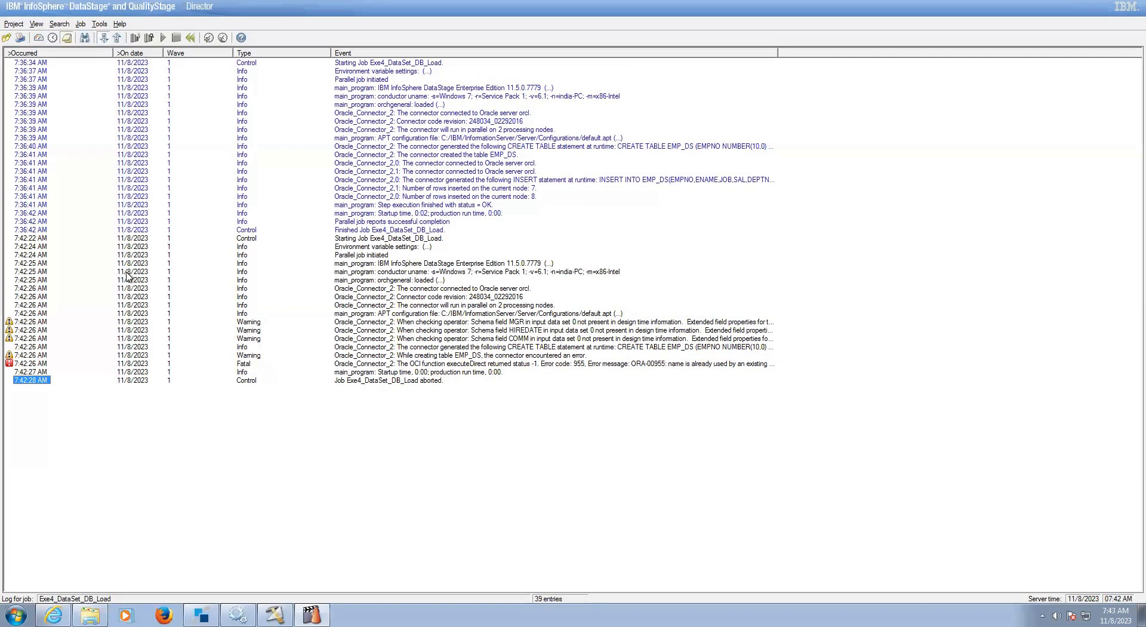
# - Filter the Director log to entries from the start of the last run
pyautogui.click(37, 23)
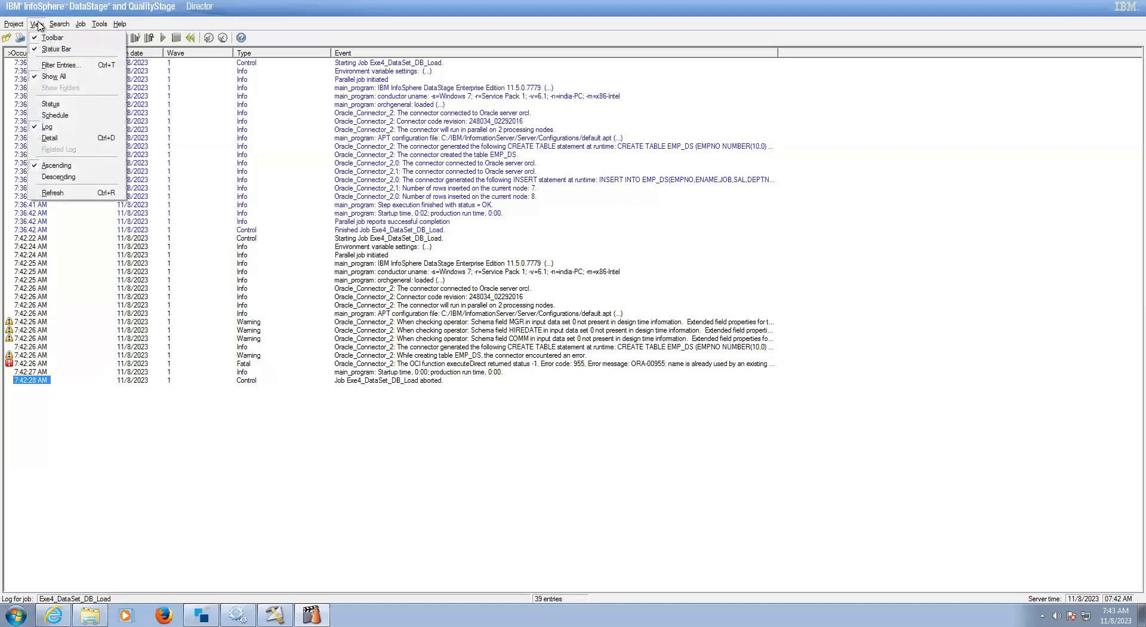
pyautogui.moveTo(57, 77)
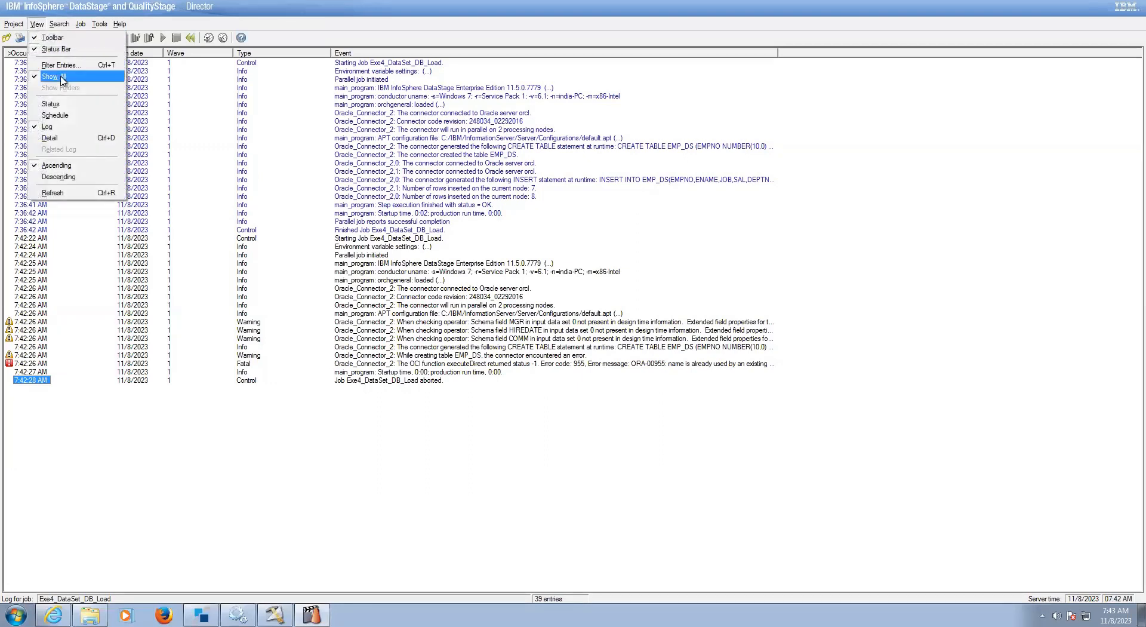
pyautogui.click(52, 65)
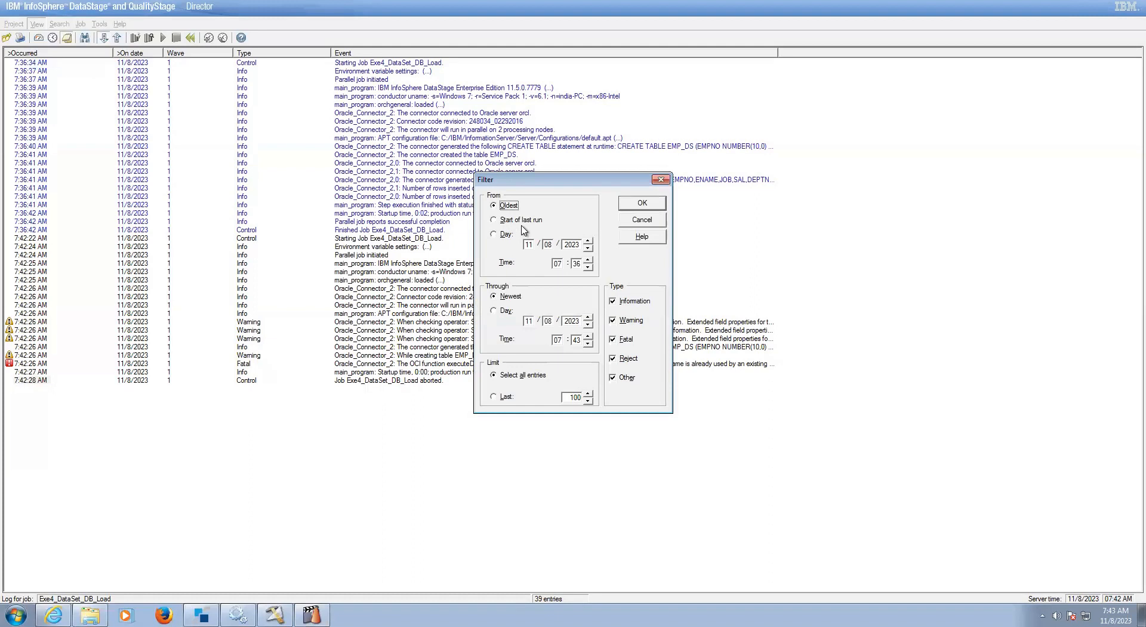
pyautogui.click(641, 203)
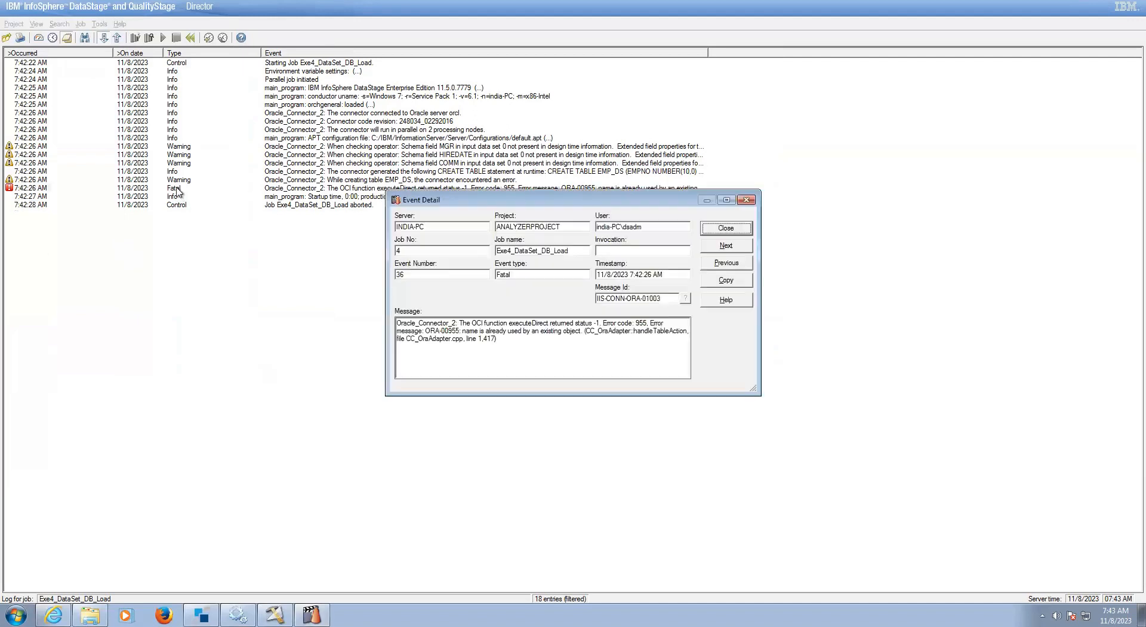
pyautogui.moveTo(573, 348)
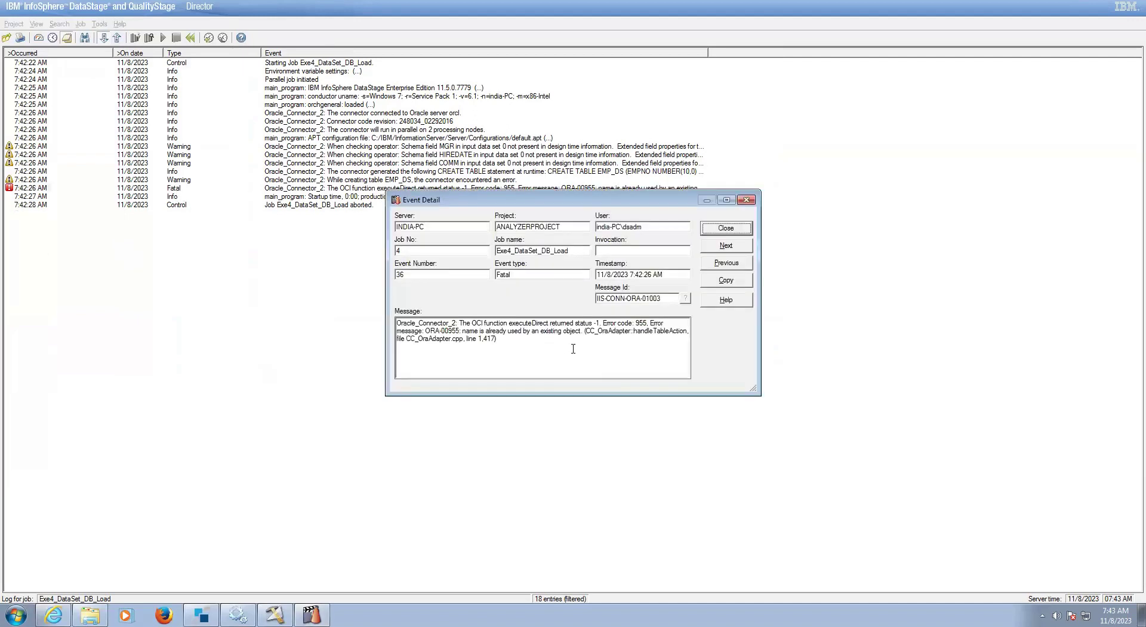
pyautogui.moveTo(542, 342)
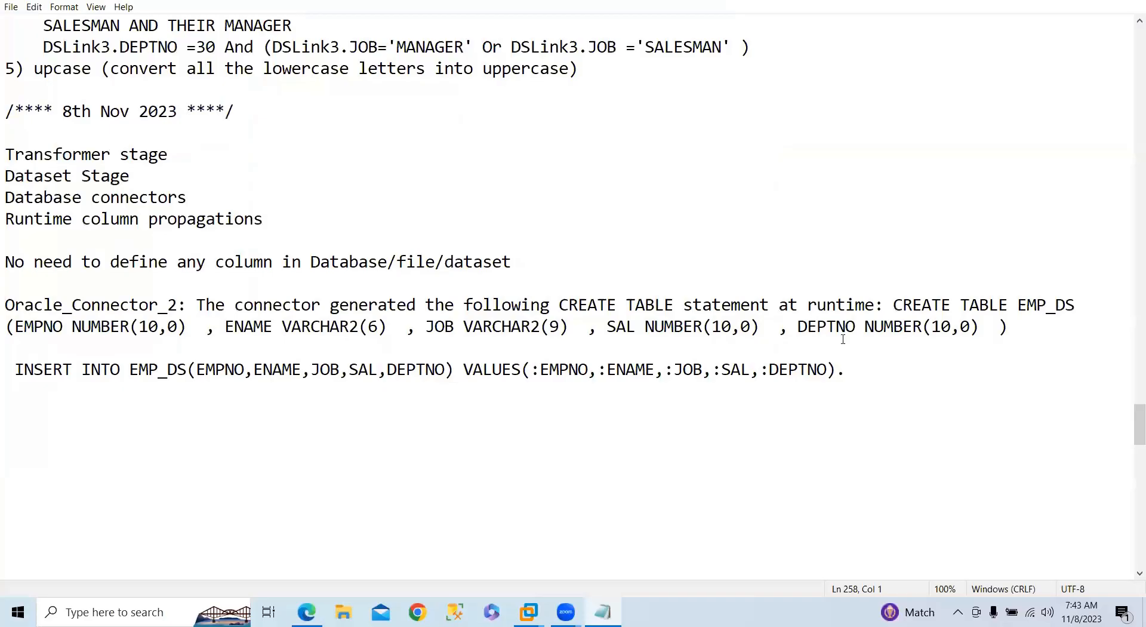
# - Paste the ORA-00955 error below the INSERT statement in Notepad
pyautogui.click(848, 369)
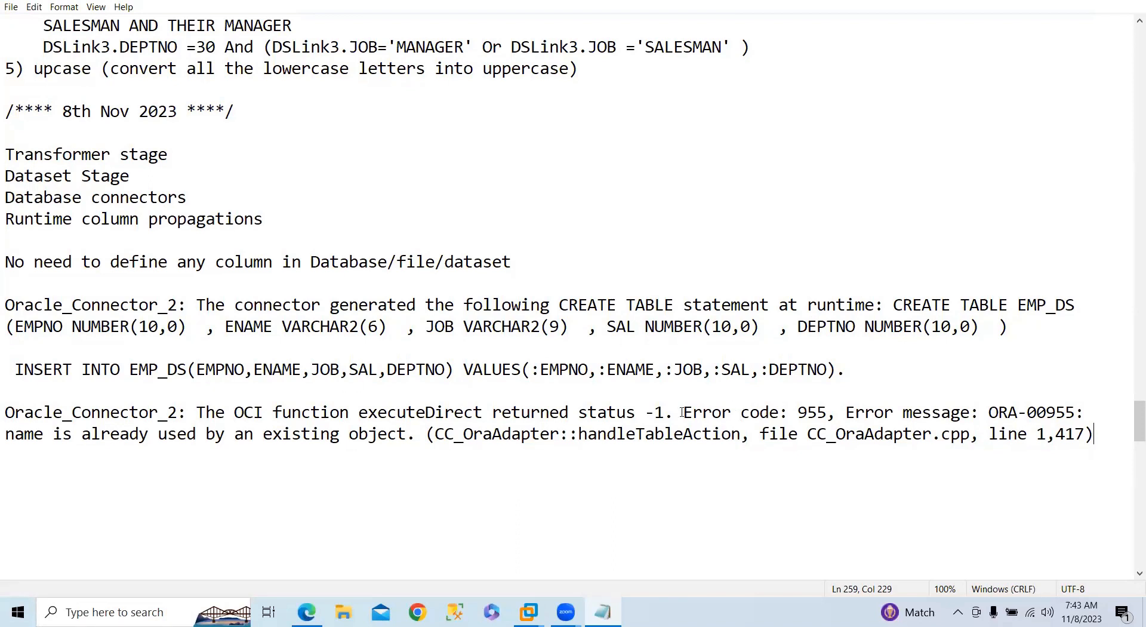
pyautogui.moveTo(680, 412); pyautogui.dragTo(892, 434)
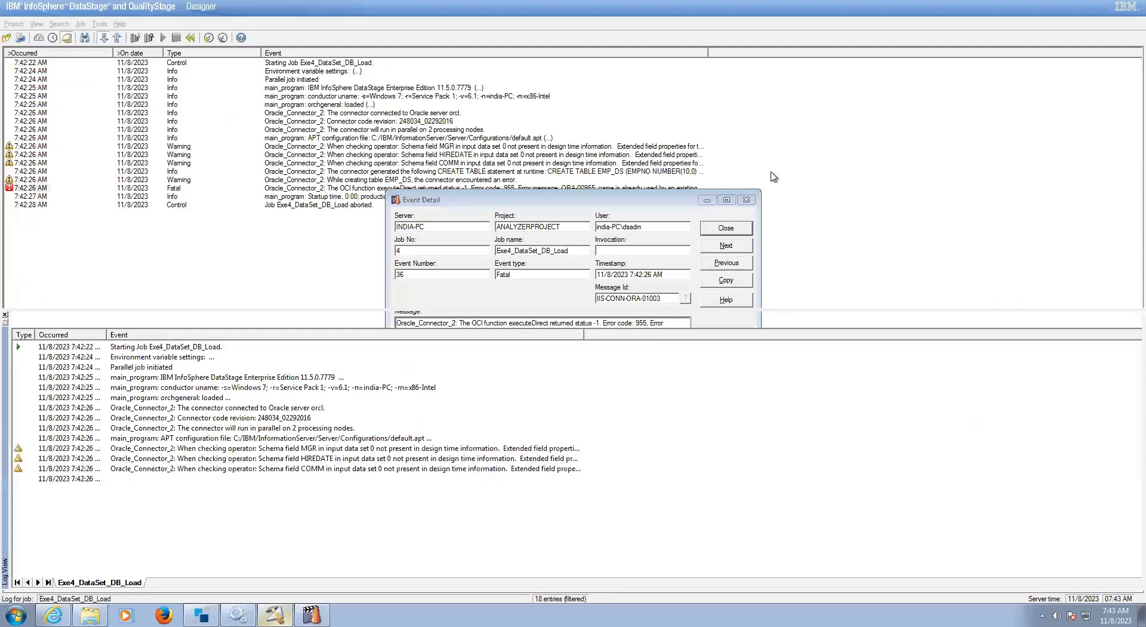
# - Open Oracle_Connector_2 properties in the job design, showing EMP_DS with Table action Create
pyautogui.click(725, 228)
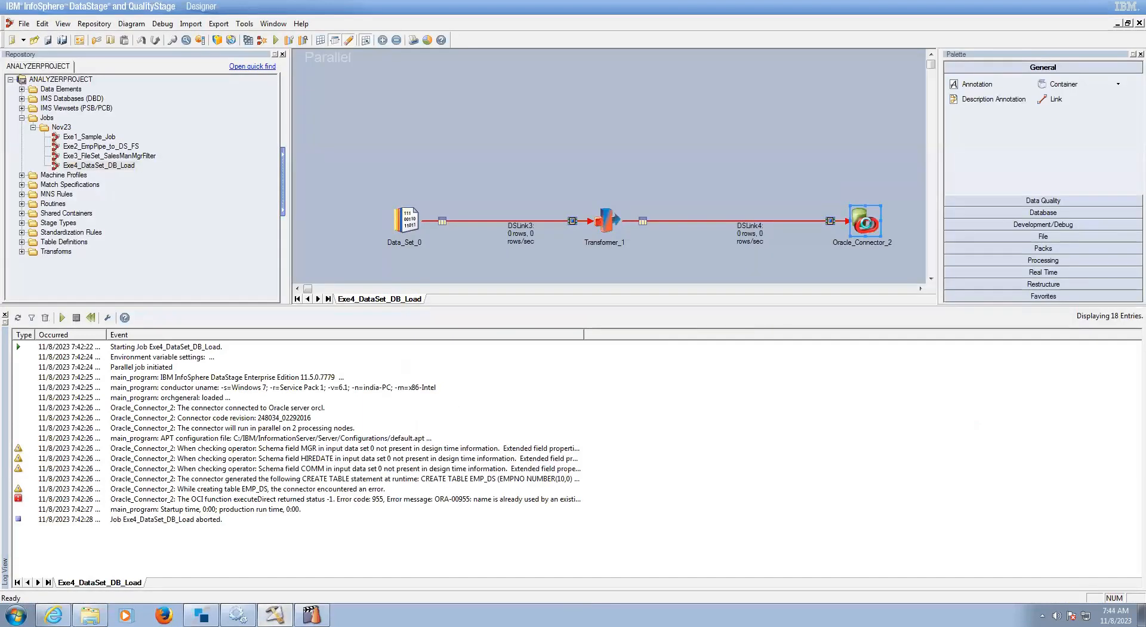
pyautogui.doubleClick(863, 222)
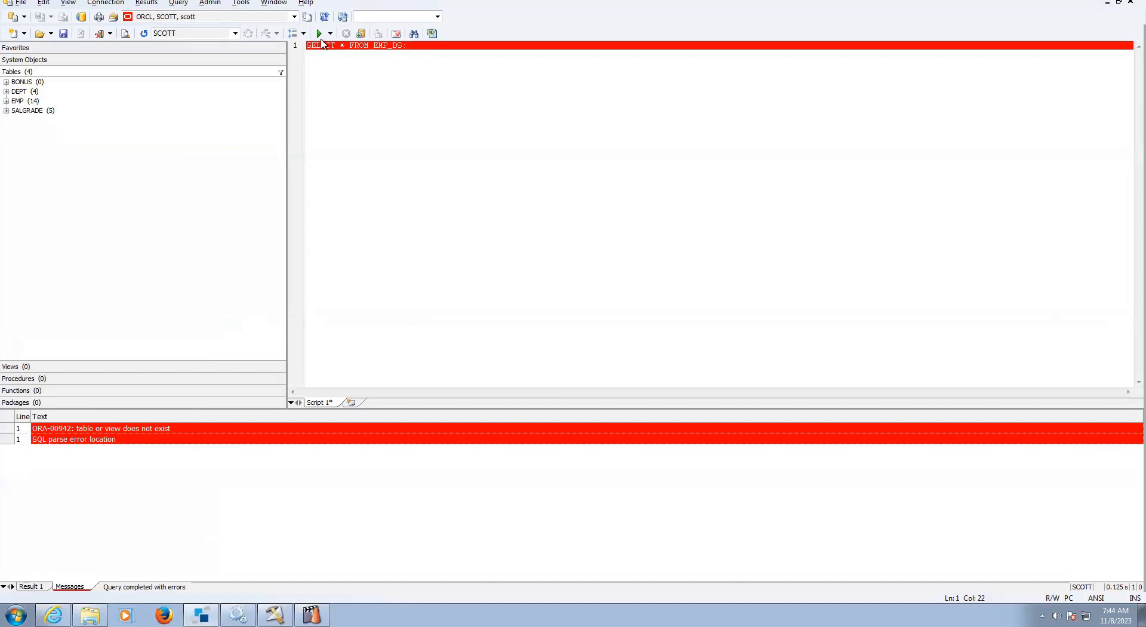
pyautogui.click(317, 33)
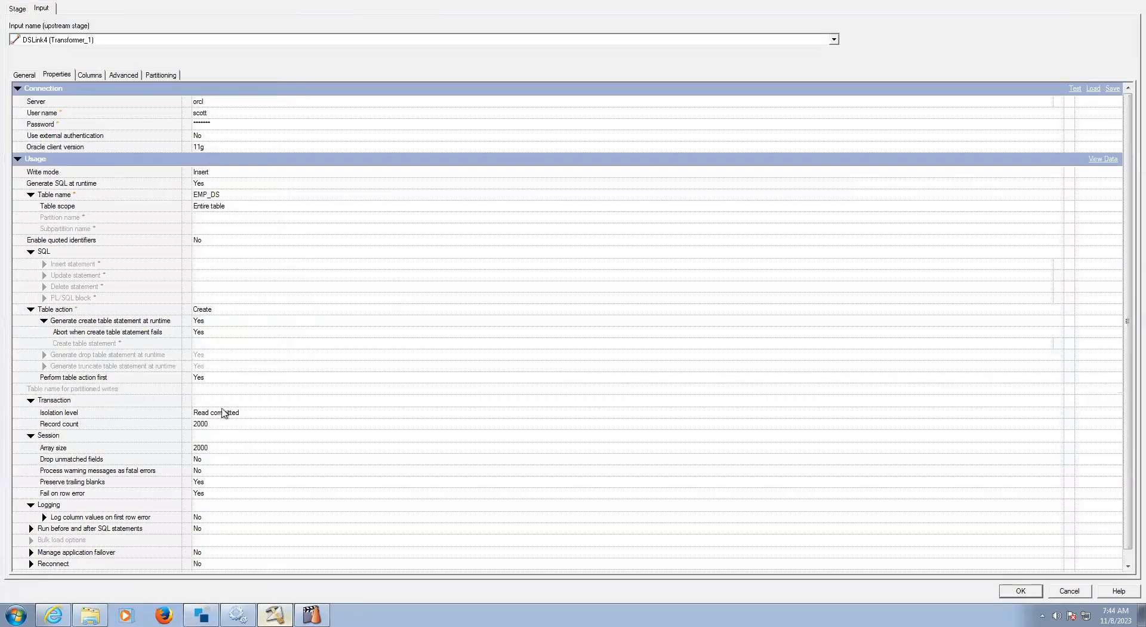
pyautogui.moveTo(221, 312)
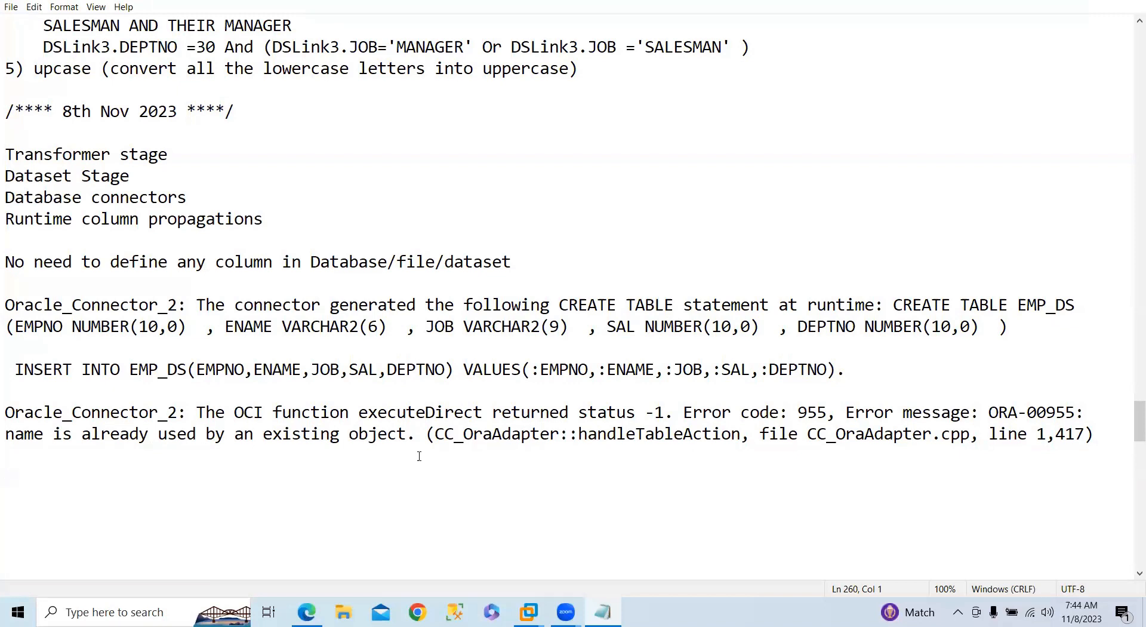
# - Review the notes, then return to the Oracle_Connector_2 properties window
pyautogui.click(228, 393)
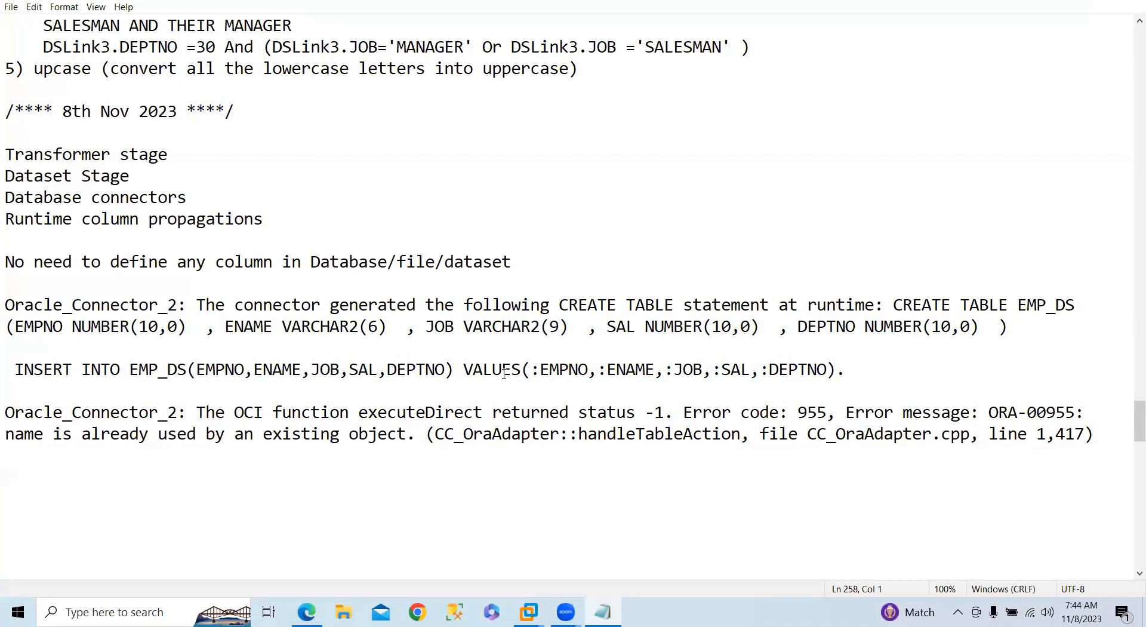
pyautogui.click(416, 434)
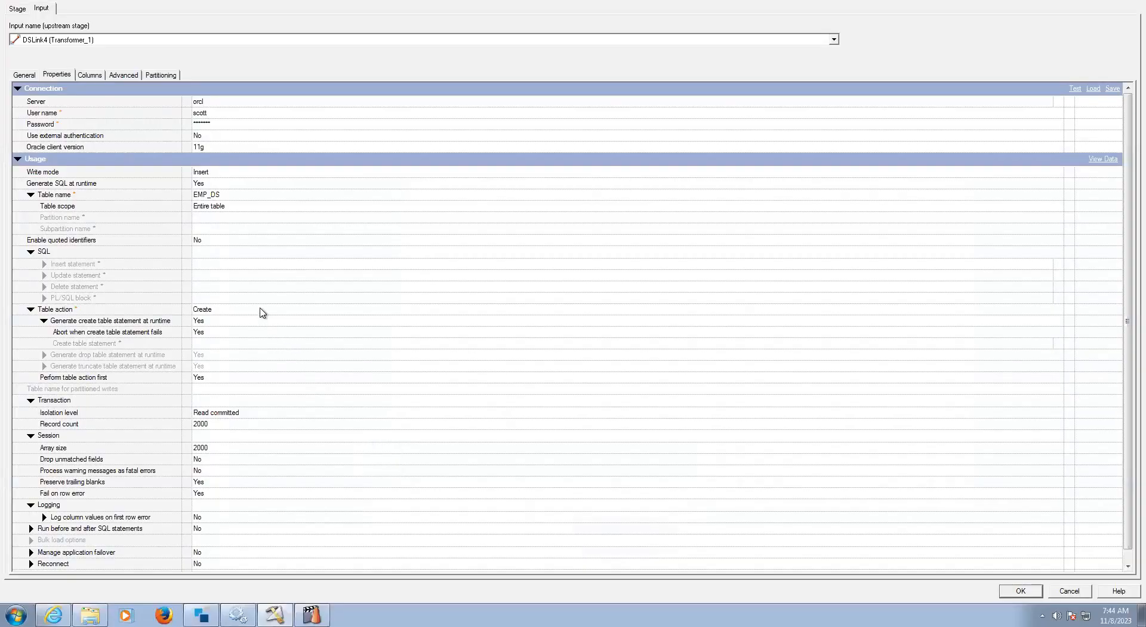
# - Set Oracle_Connector_2 Table action to Replace, review DSLink4 columns, and confirm
pyautogui.click(1057, 309)
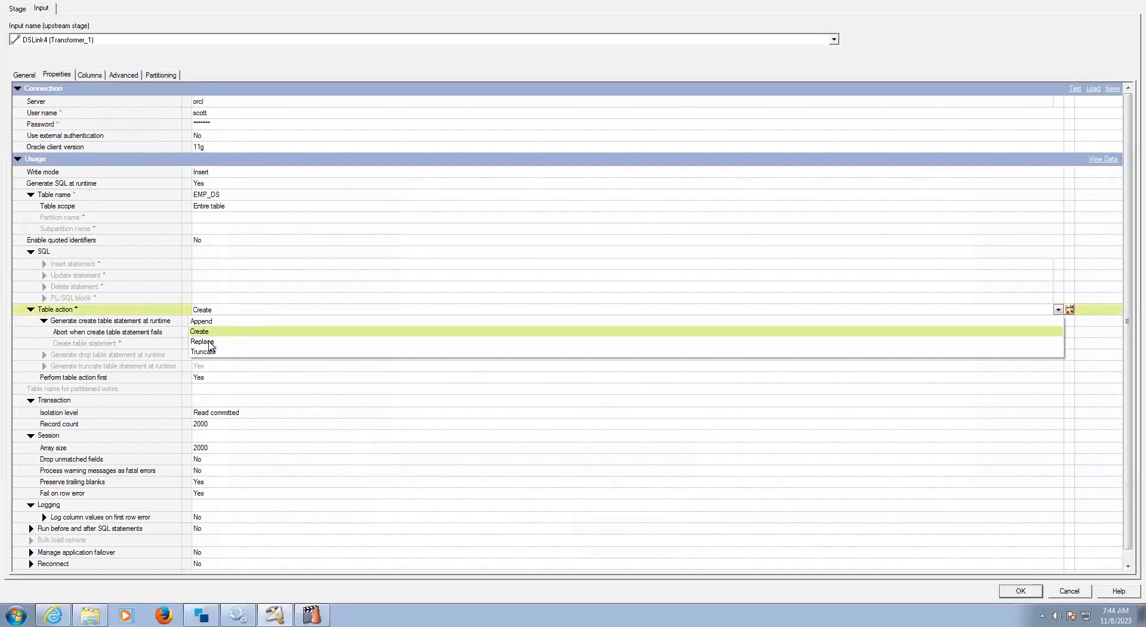
pyautogui.click(202, 341)
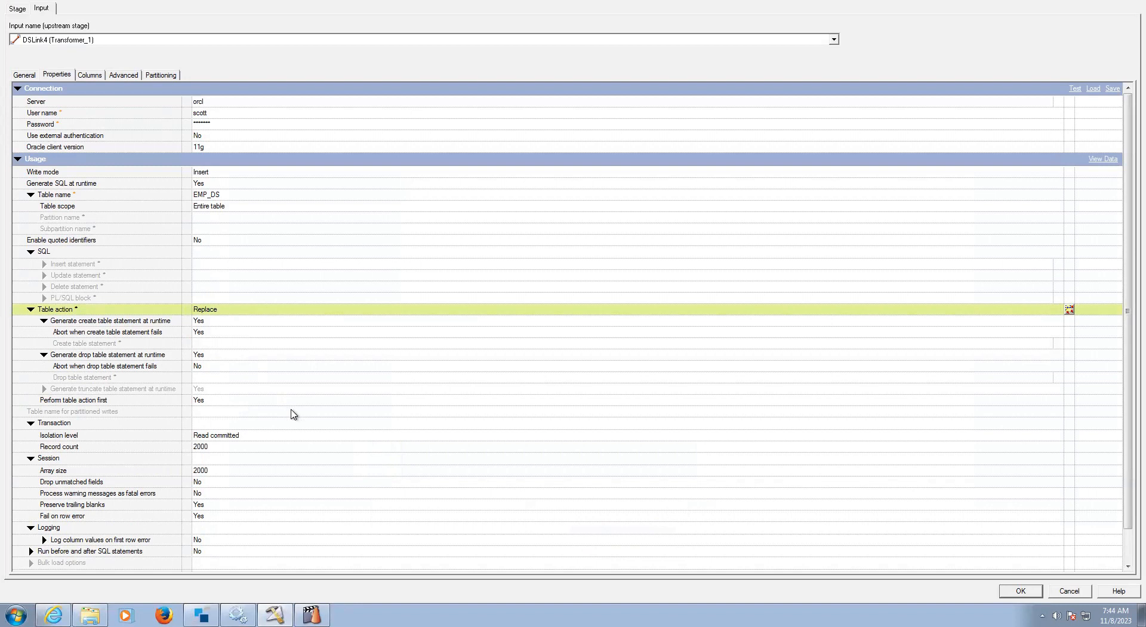
pyautogui.moveTo(15, 161)
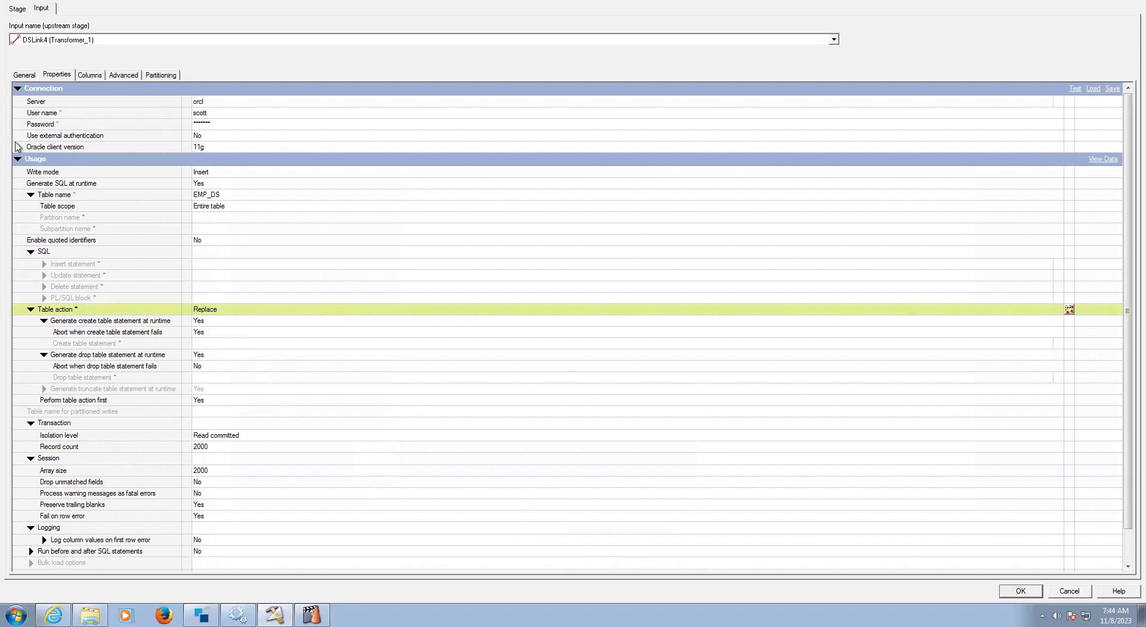
pyautogui.click(90, 74)
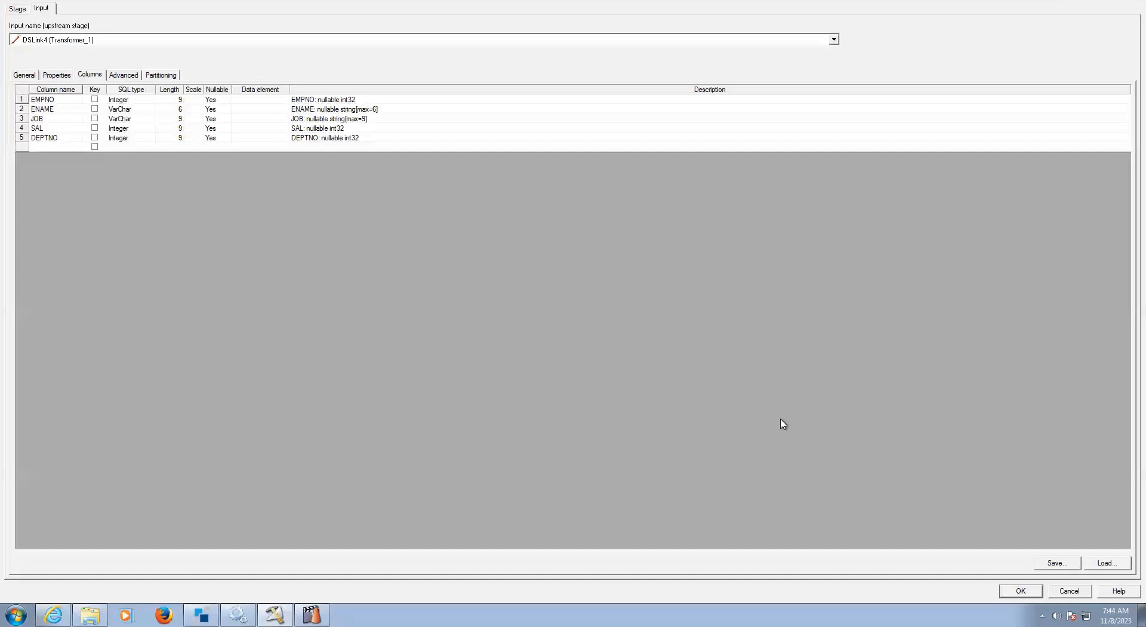
pyautogui.click(1020, 589)
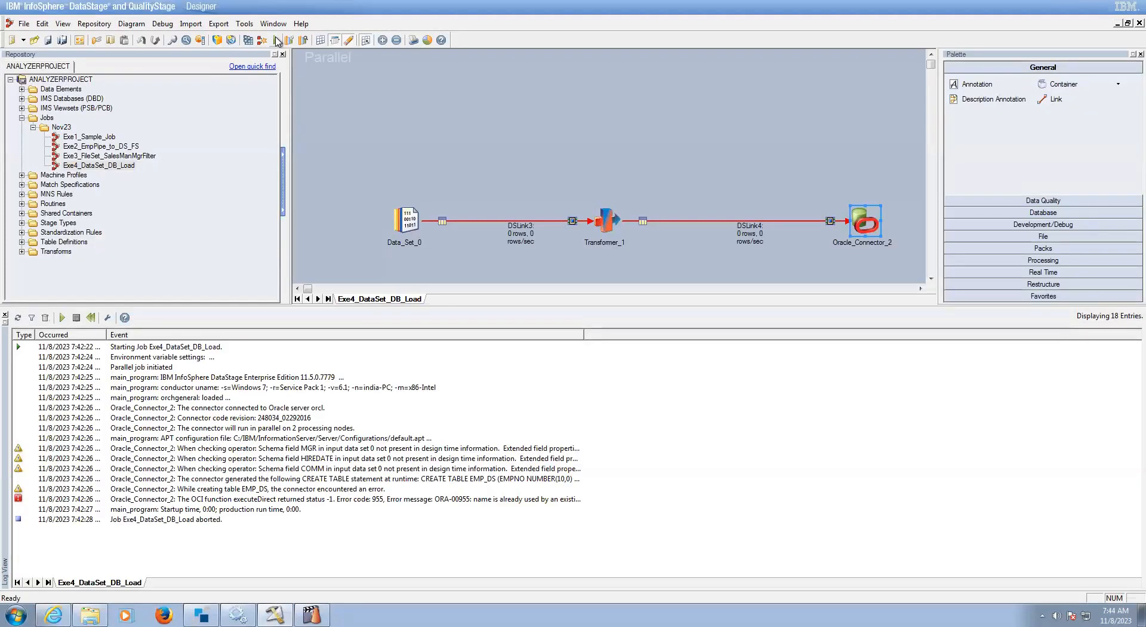
# - Run the modified job, compiling it first
pyautogui.click(286, 40)
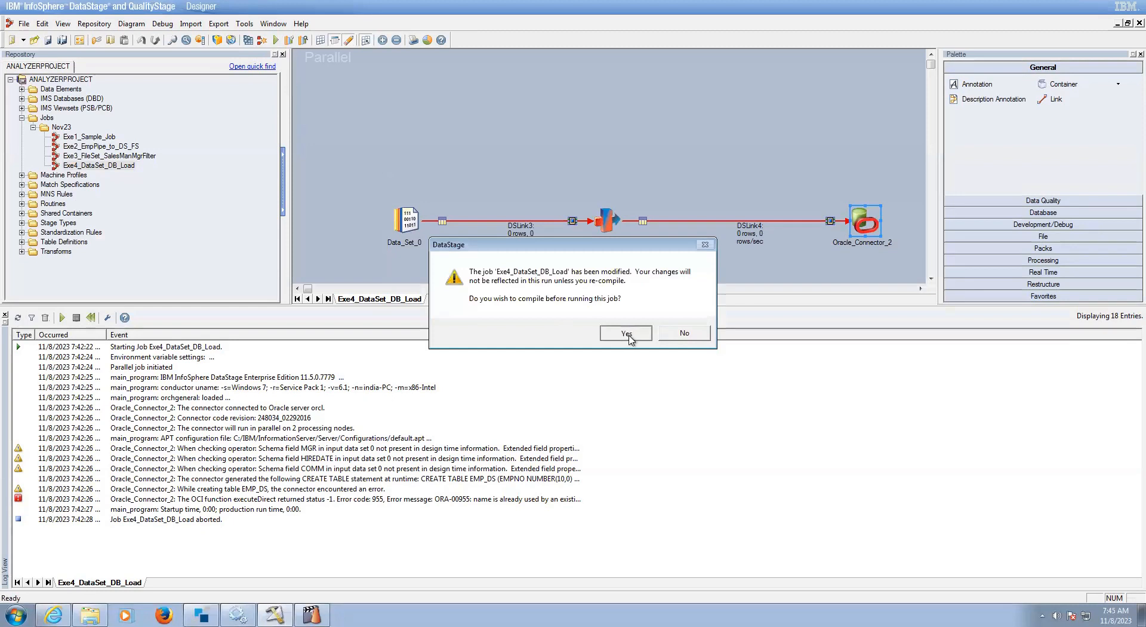
pyautogui.click(626, 333)
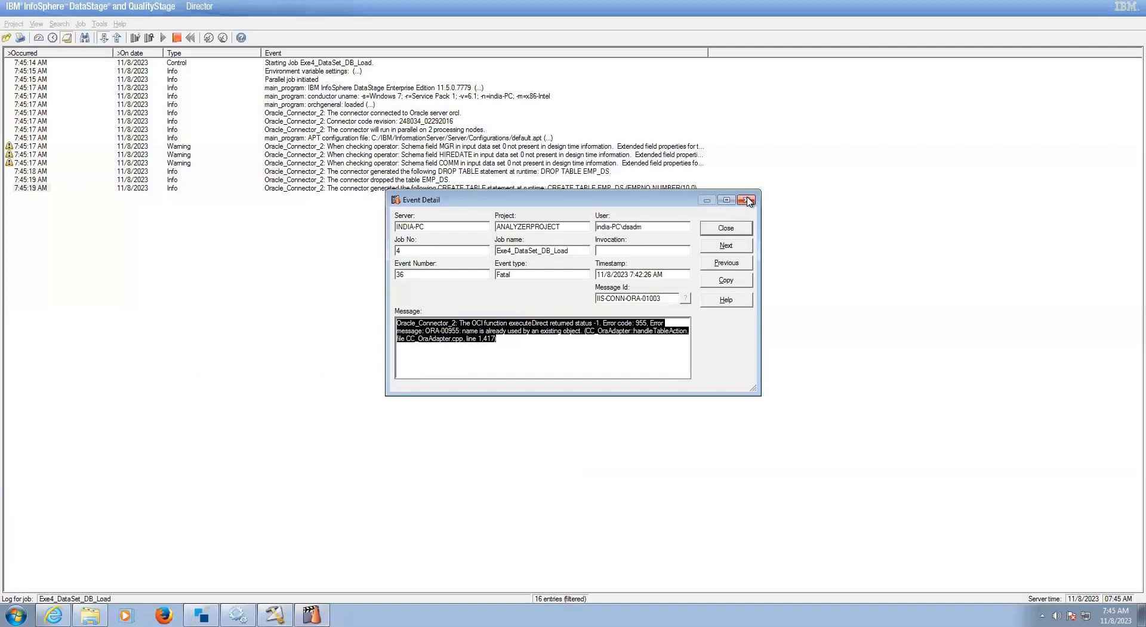
# - Close the old fatal event detail window
pyautogui.click(747, 200)
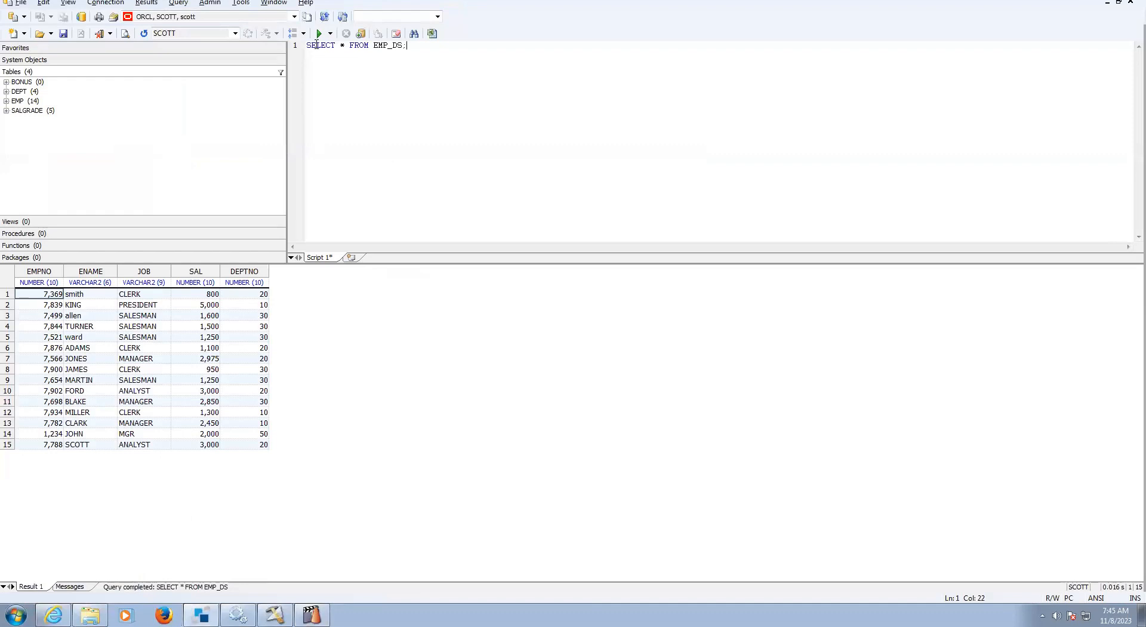
# - Confirm EMP_DS holds 15 rows and close the Data_Set_0 columns dialog
pyautogui.click(317, 33)
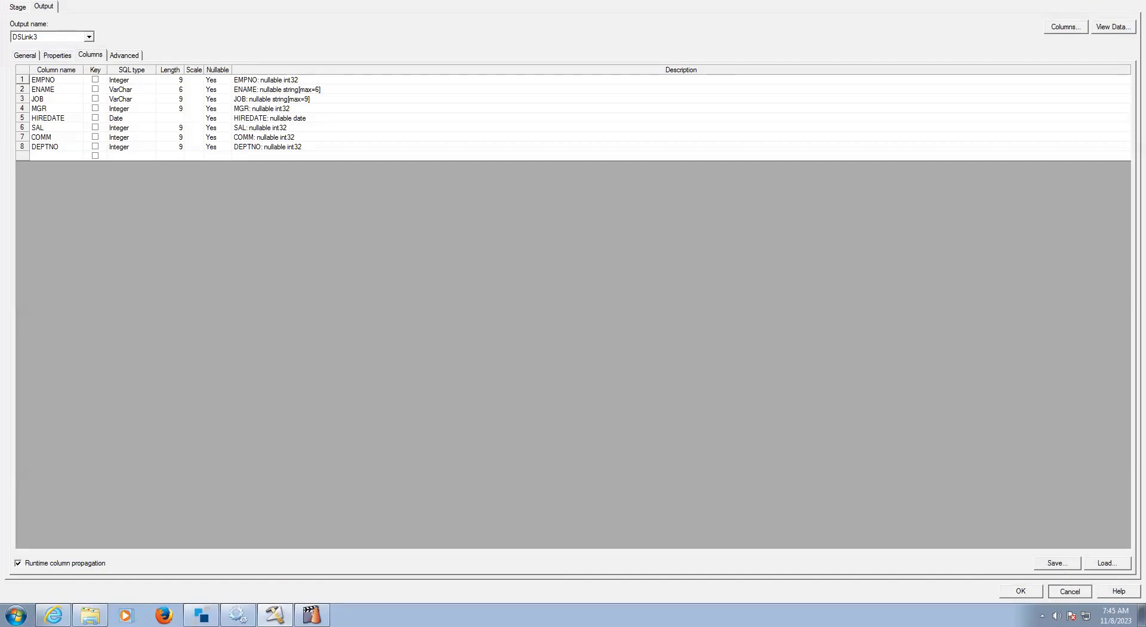
pyautogui.click(1021, 591)
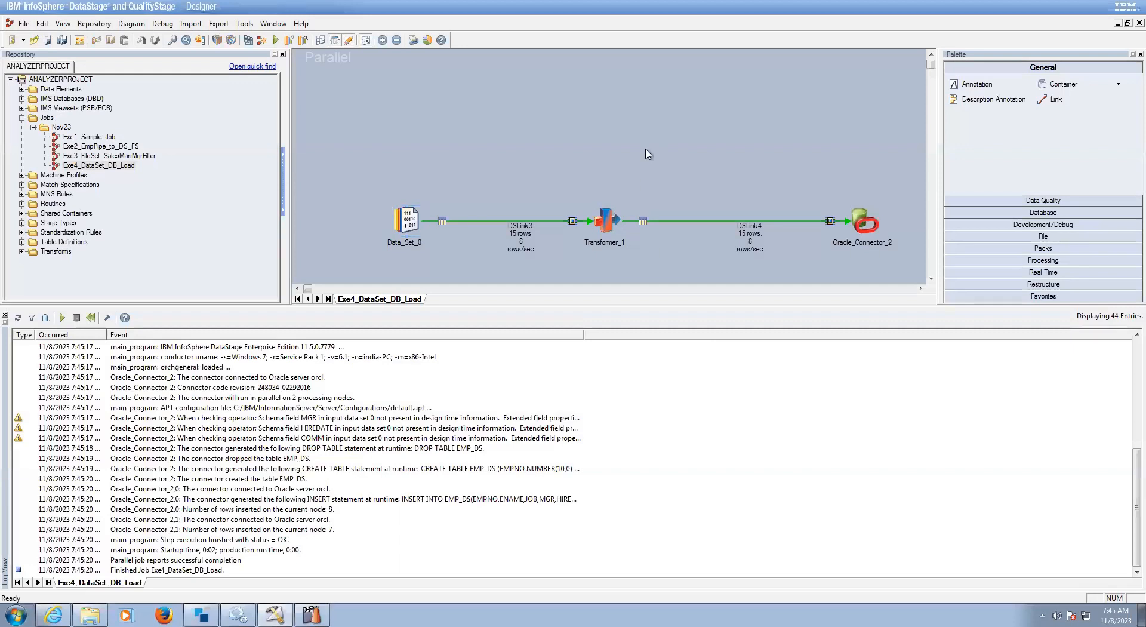